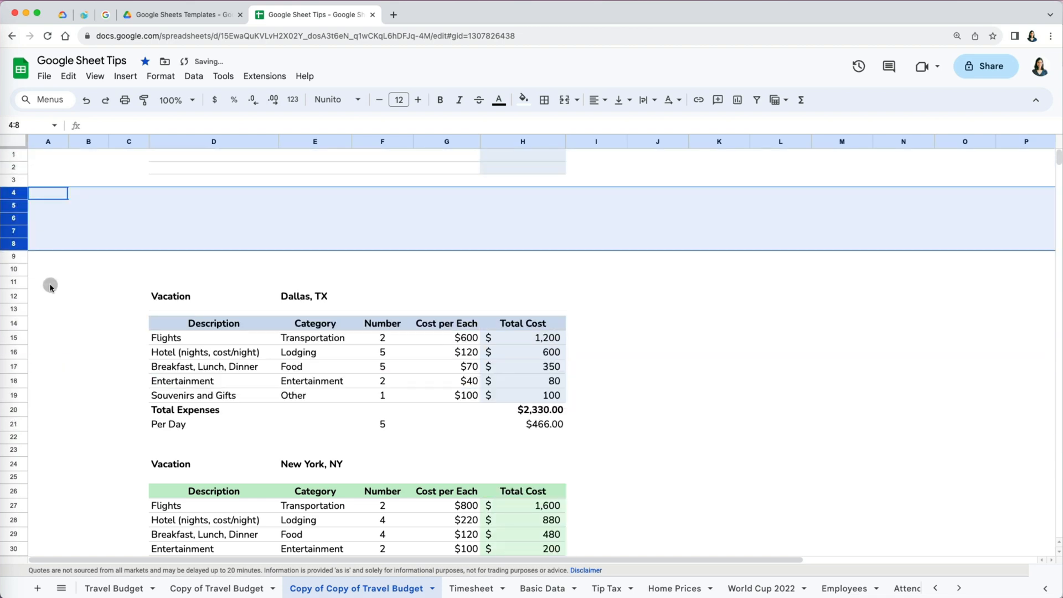
Delete the blank rows above the Dallas vacation table via the row-header menu
{"action": "right_click", "coordinate": [13, 168]}
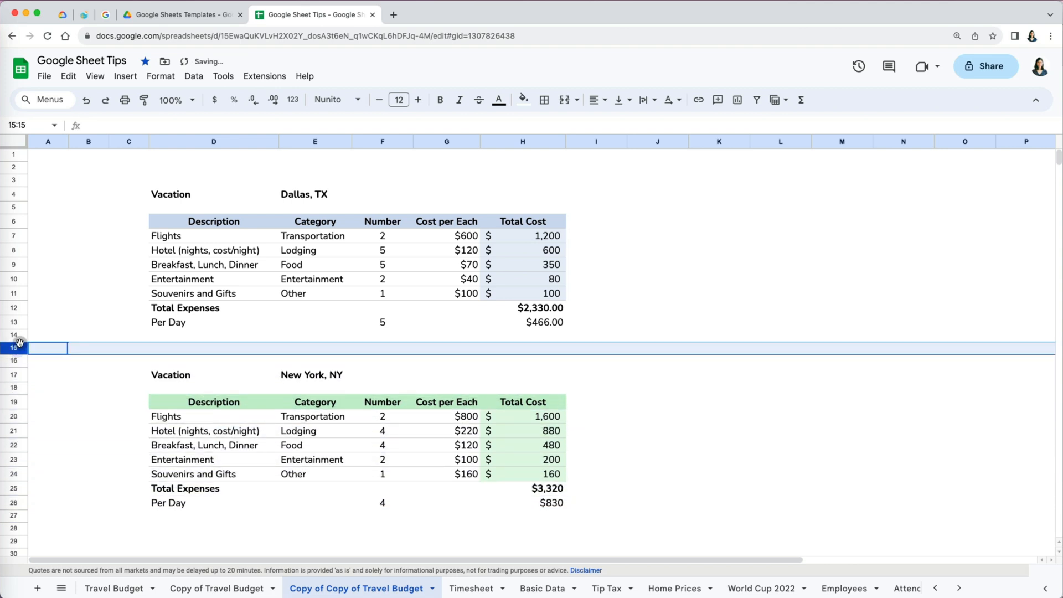
{"action": "mouse_move", "coordinate": [129, 170]}
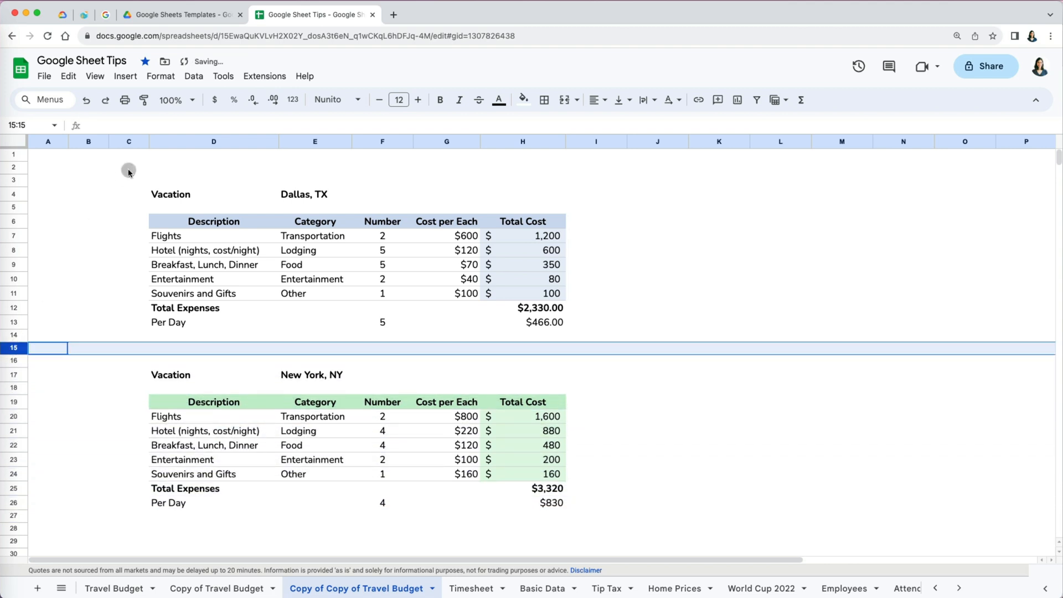
Switch to the New York table showing 'empty row 1' and a blank row below Hotel
{"action": "left_click", "coordinate": [128, 140]}
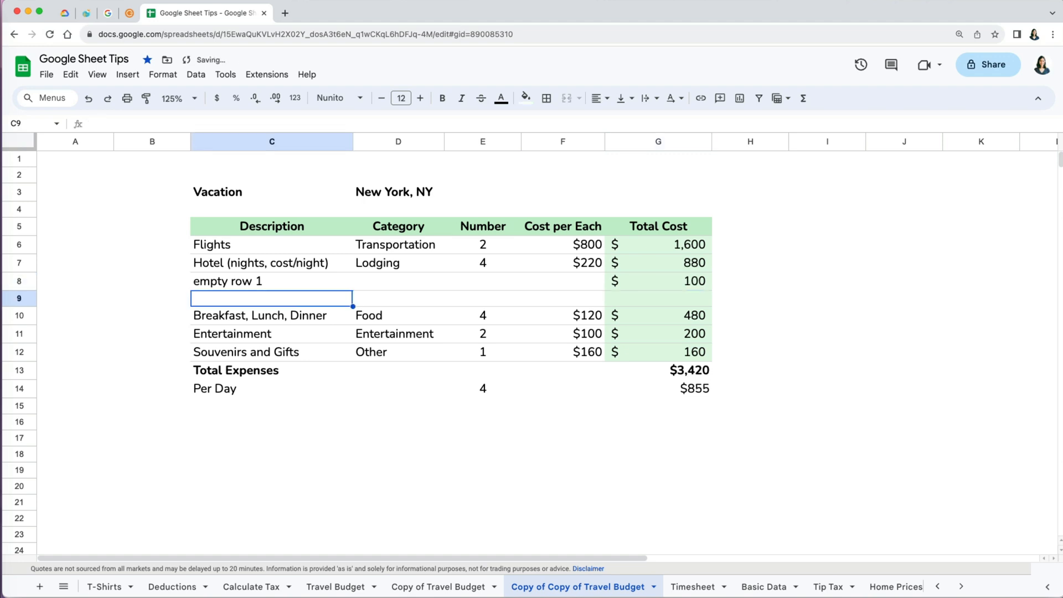
Label the blank row 'empty row 2' with a $200 cost, raising the total to $3,620
{"action": "type", "text": "empty row 2"}
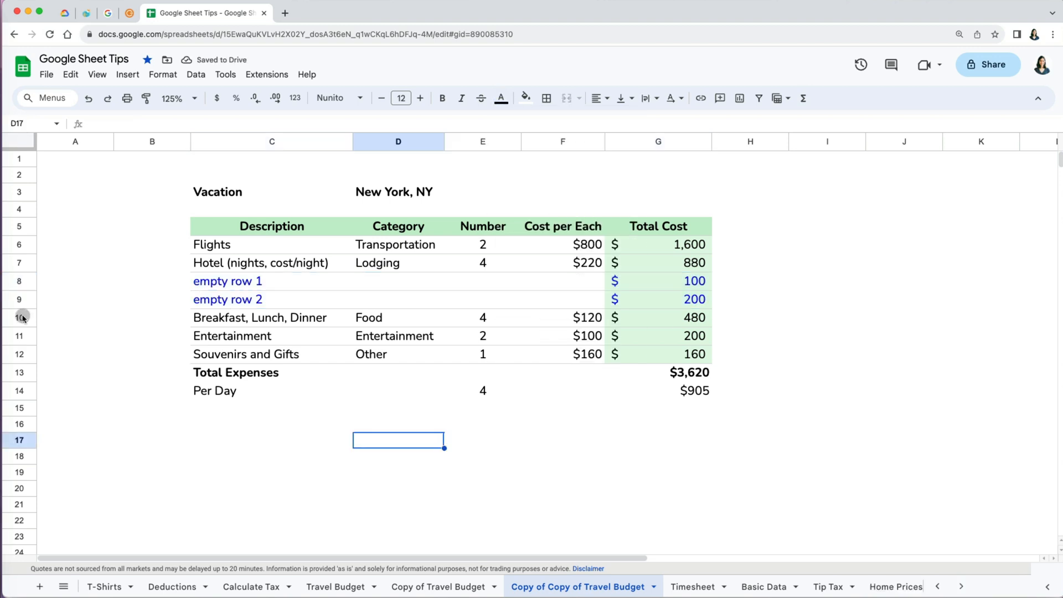
{"action": "left_click", "coordinate": [19, 318]}
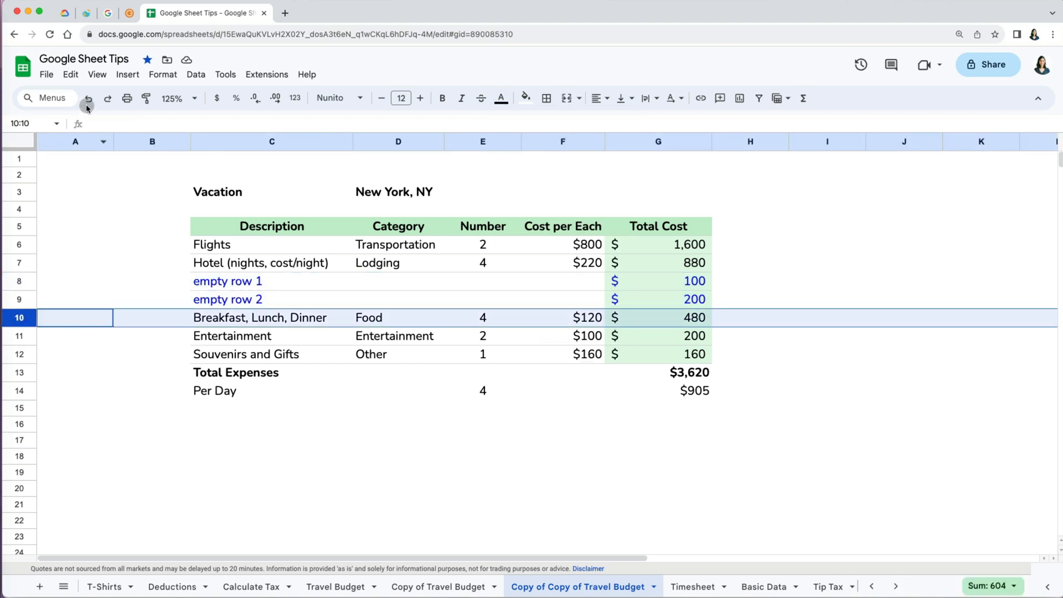
Drag 'empty row 2' below the Per Day row so the total returns to $3,420
{"action": "left_click", "coordinate": [79, 74]}
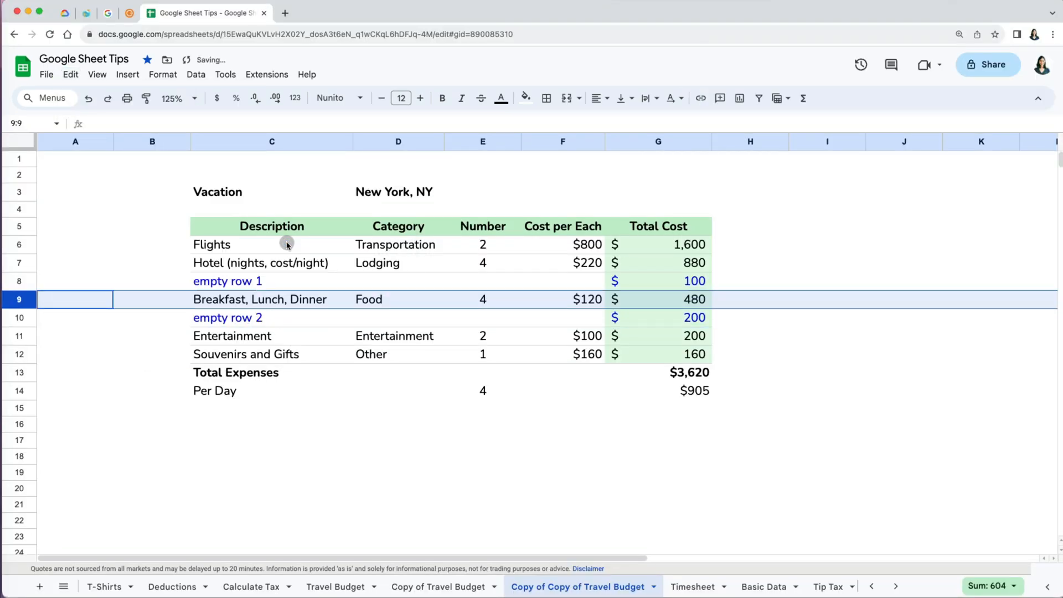
{"action": "left_click", "coordinate": [19, 335]}
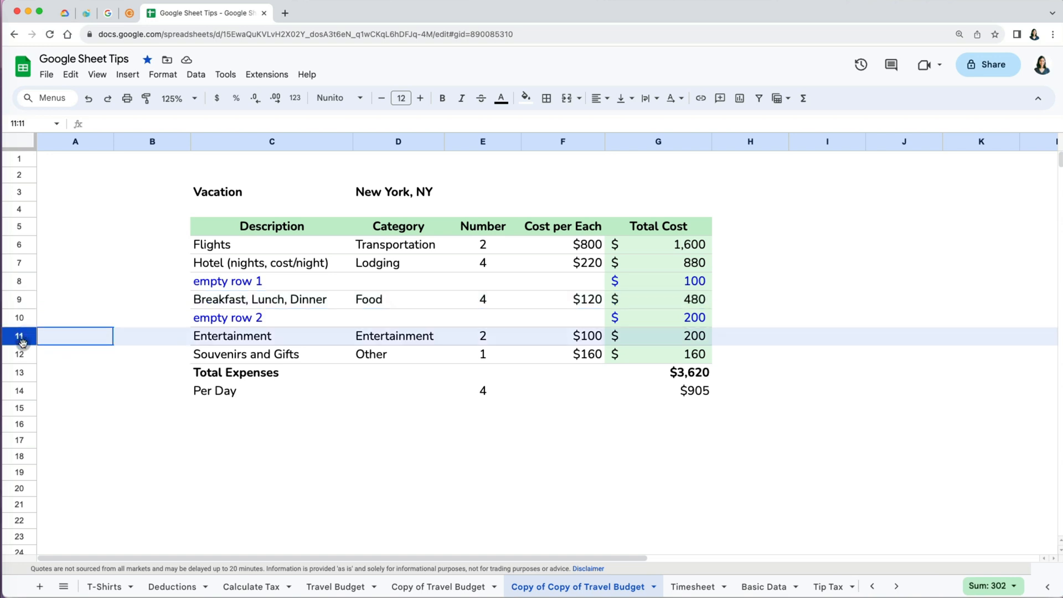
{"action": "left_click", "coordinate": [70, 74]}
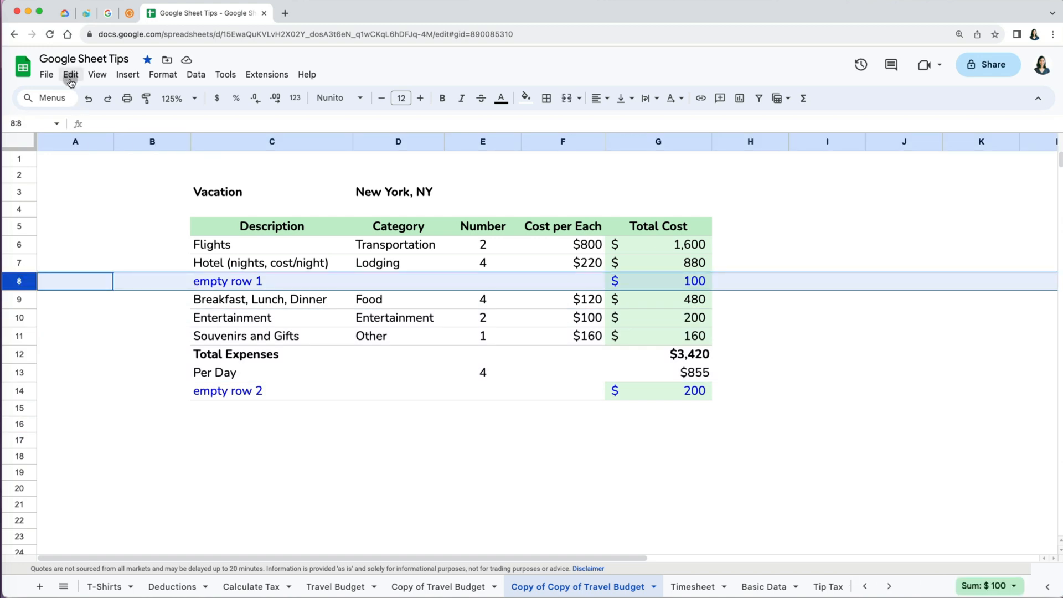
Move empty row 1 down with Edit > Move > Row down, then undo to restore $3,620
{"action": "left_click", "coordinate": [71, 74]}
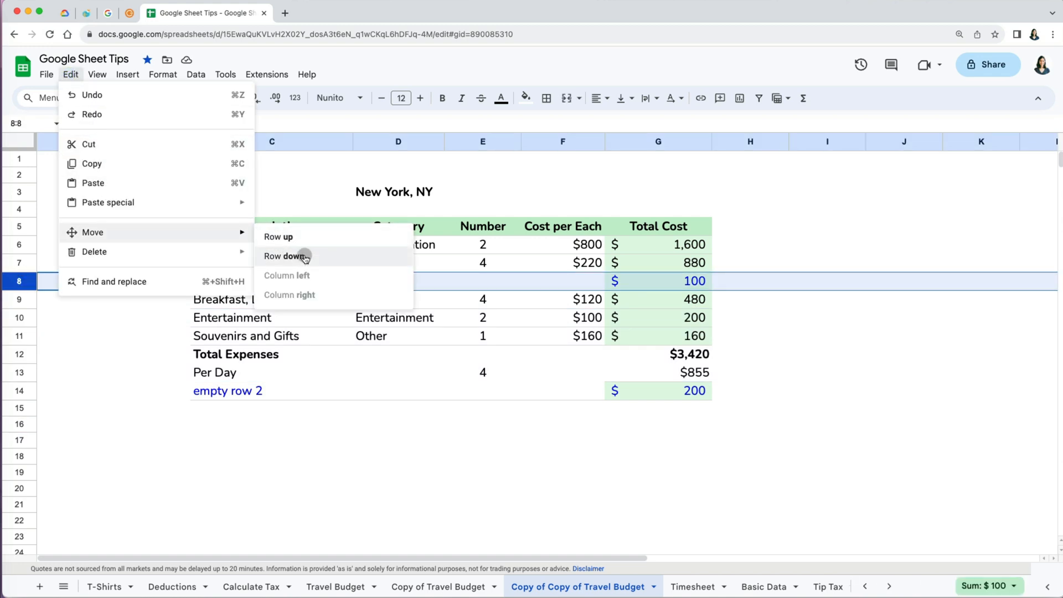
{"action": "left_click", "coordinate": [285, 256]}
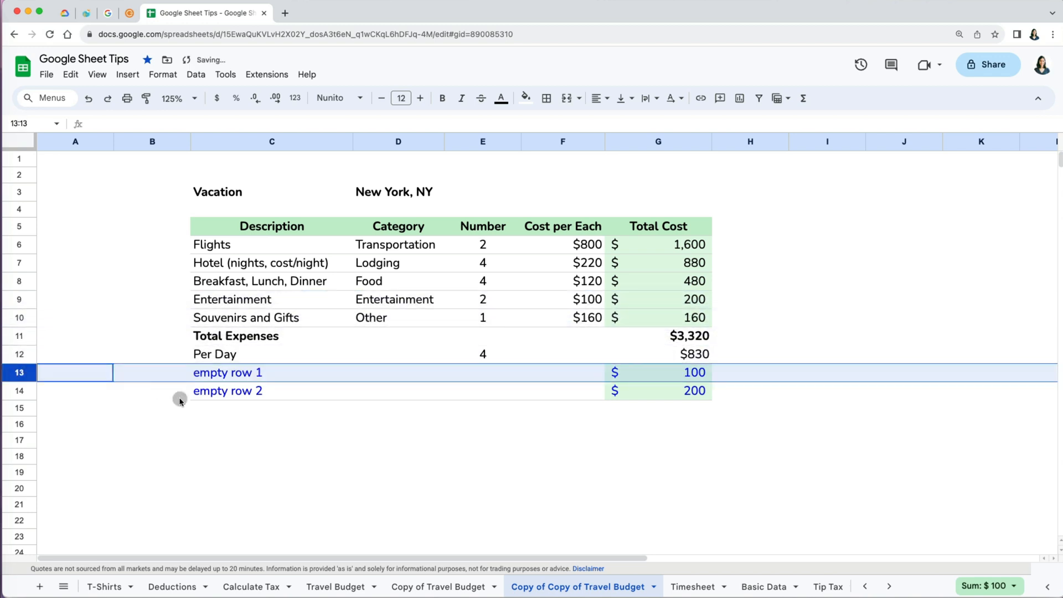
{"action": "left_click", "coordinate": [271, 440]}
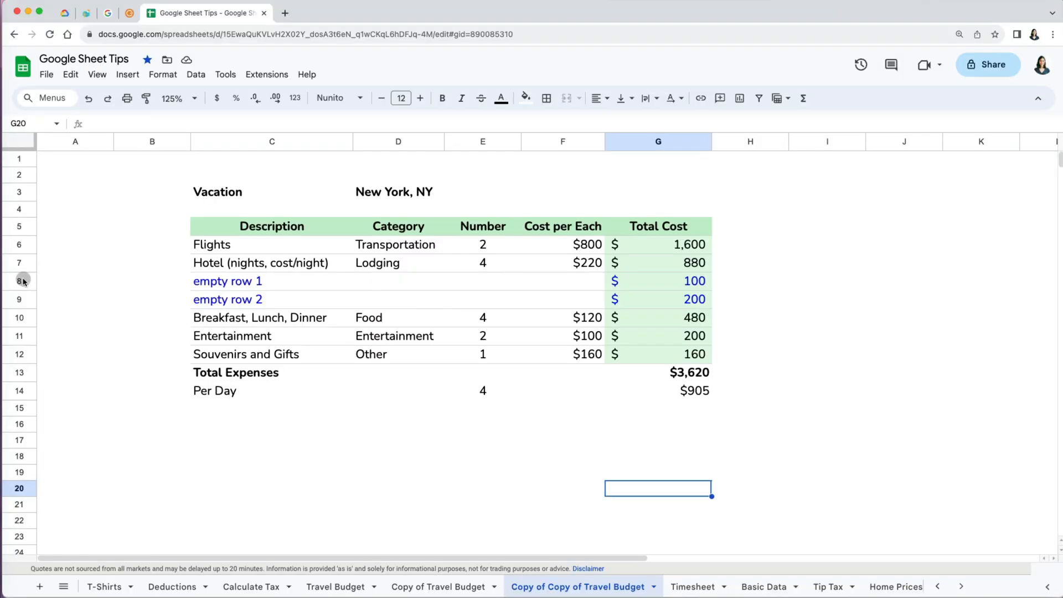
Cut 'empty row 1' and paste it below Per Day, dropping the total to $3,320
{"action": "left_click", "coordinate": [19, 280]}
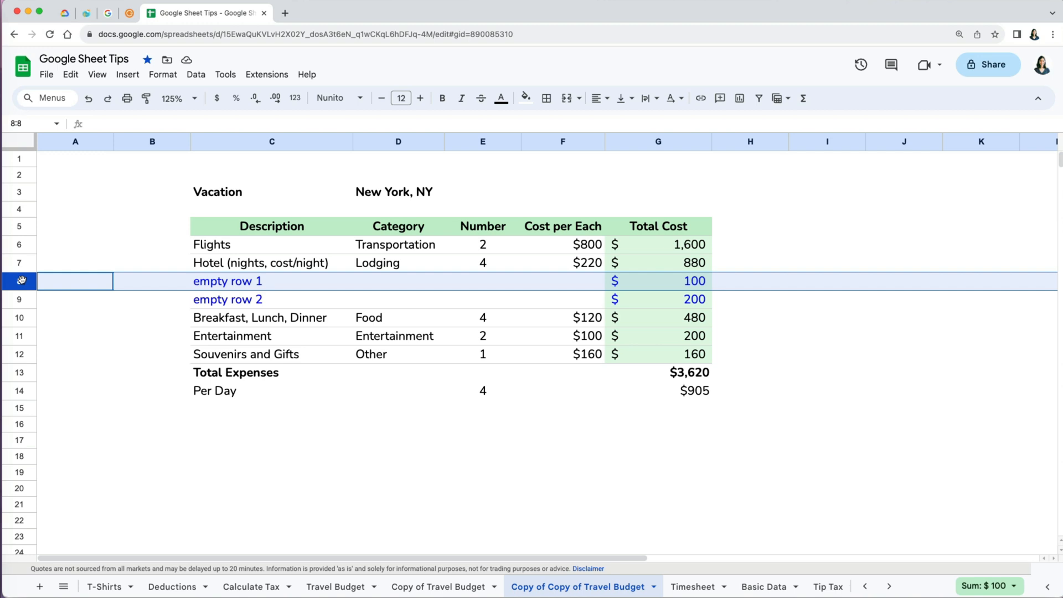
{"action": "key", "text": "cmd+x"}
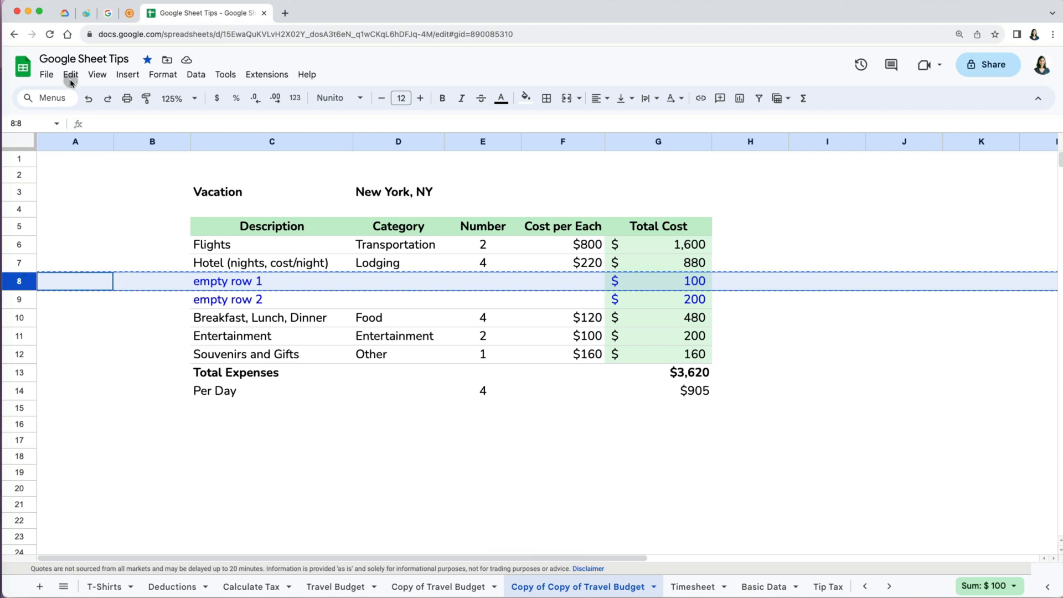
{"action": "left_click", "coordinate": [71, 74]}
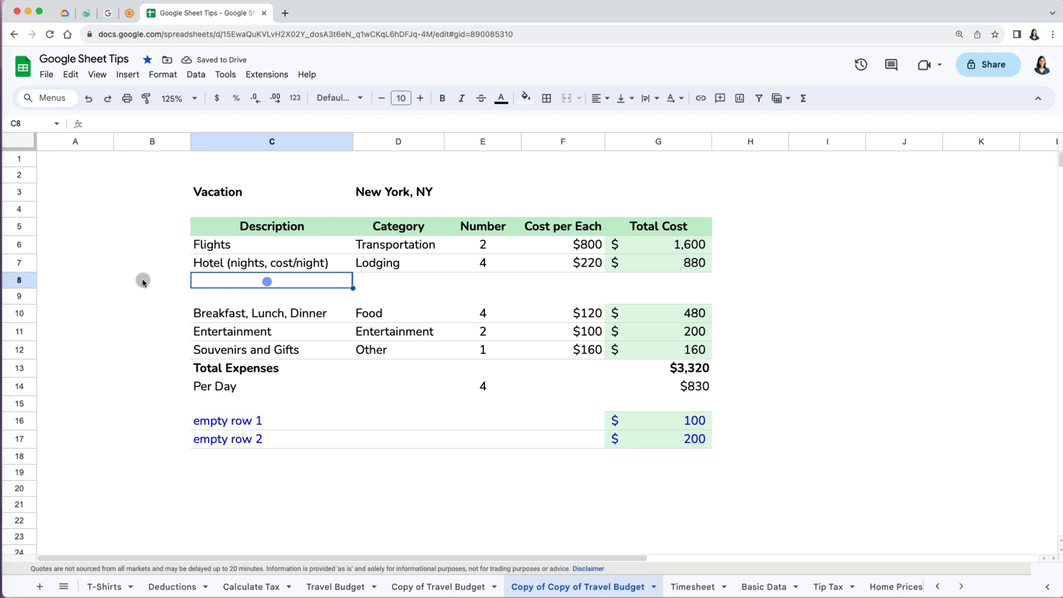
Reveal the Total Expenses formula =sum(G6:G12), which still covers blank rows 8–9
{"action": "left_click", "coordinate": [19, 280]}
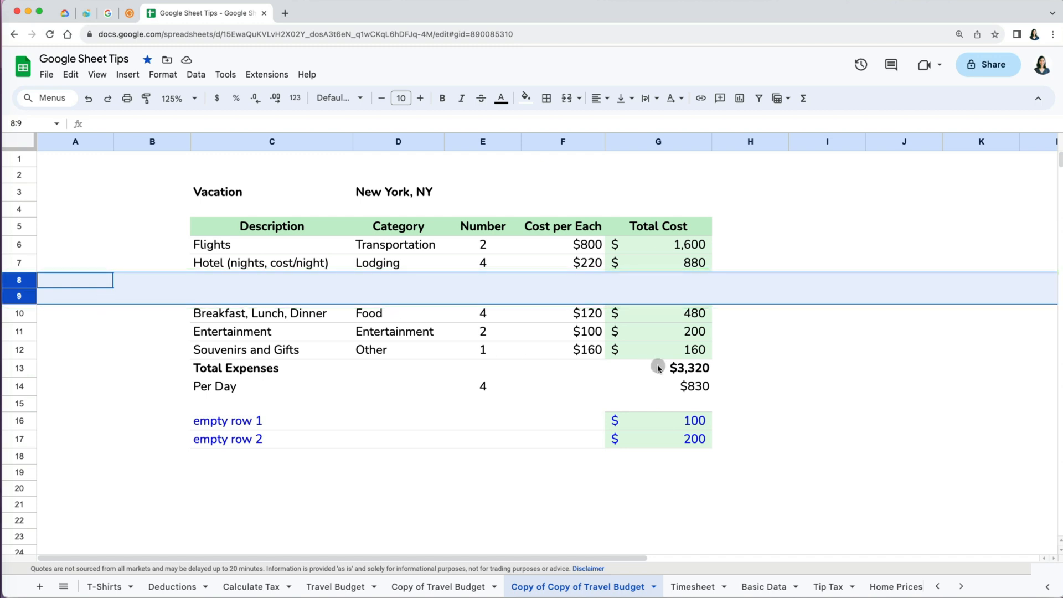
{"action": "double_click", "coordinate": [658, 368]}
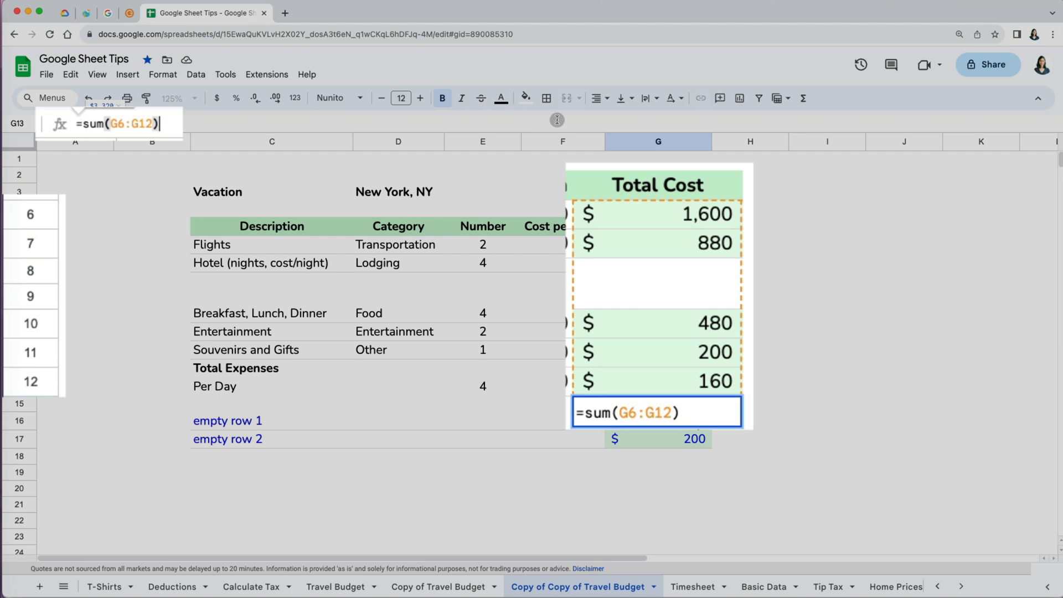